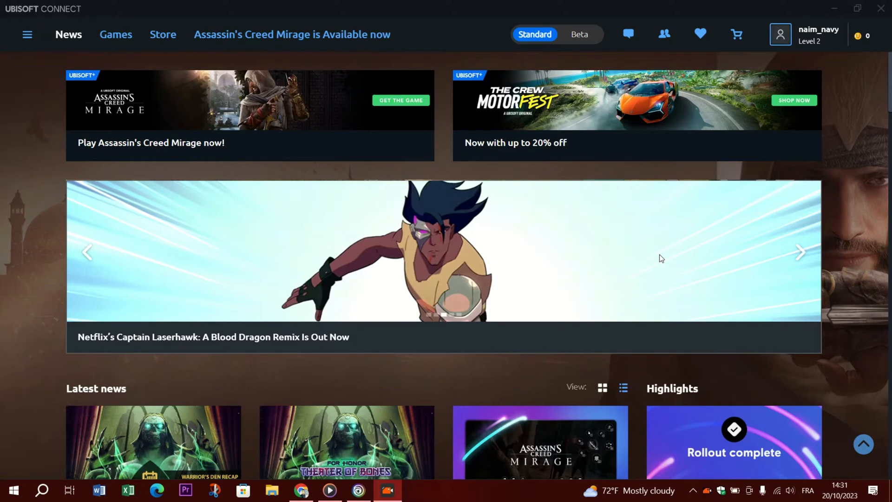
Close the Ubisoft Connect launcher showing its news page.
{"action": "left_click", "coordinate": [801, 252]}
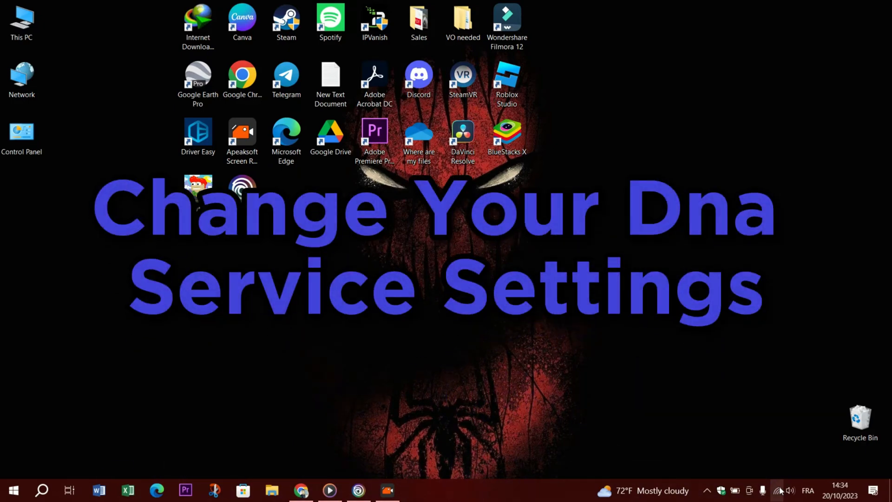
Check the Wi-Fi network list, then open Computer Management via This PC's Manage option.
{"action": "left_click", "coordinate": [783, 490]}
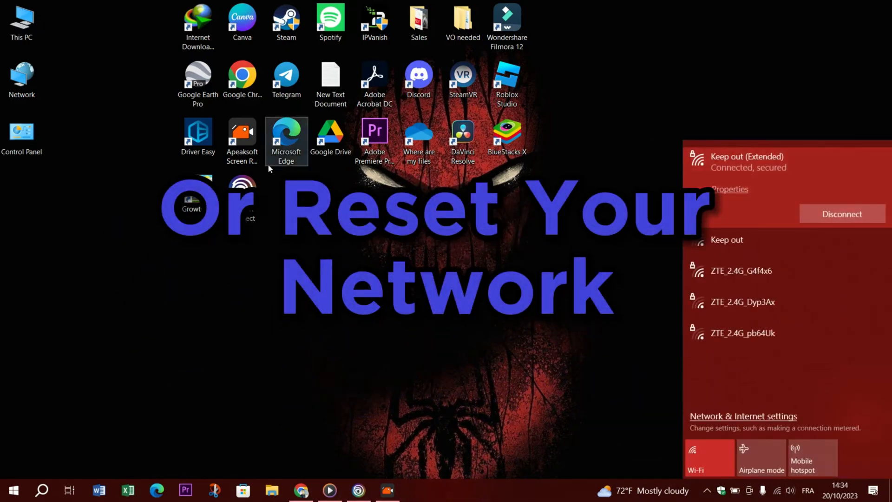
{"action": "right_click", "coordinate": [21, 17]}
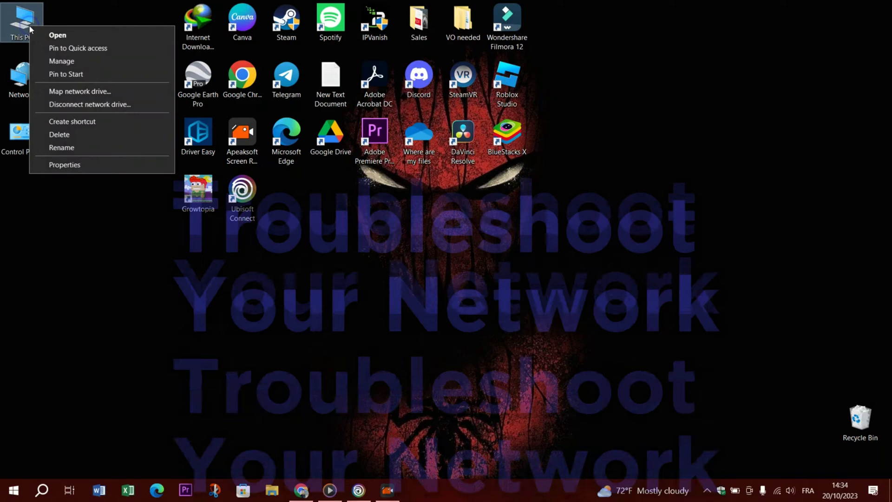
{"action": "left_click", "coordinate": [79, 64]}
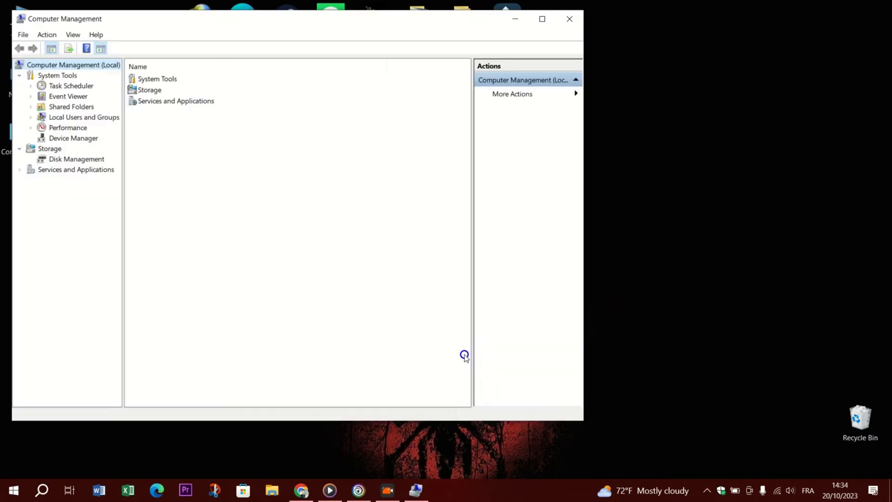
Expand Network adapters in Device Manager and open the Qualcomm wireless adapter's context menu.
{"action": "left_click", "coordinate": [72, 138]}
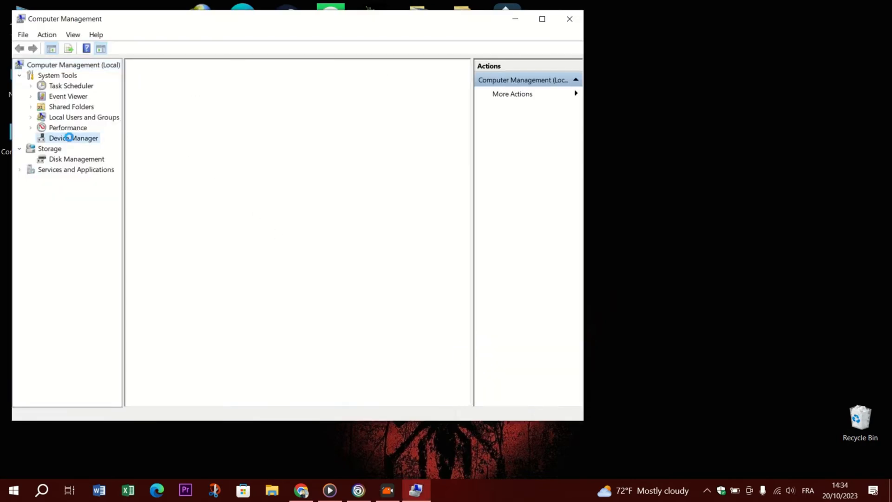
{"action": "left_click", "coordinate": [72, 138]}
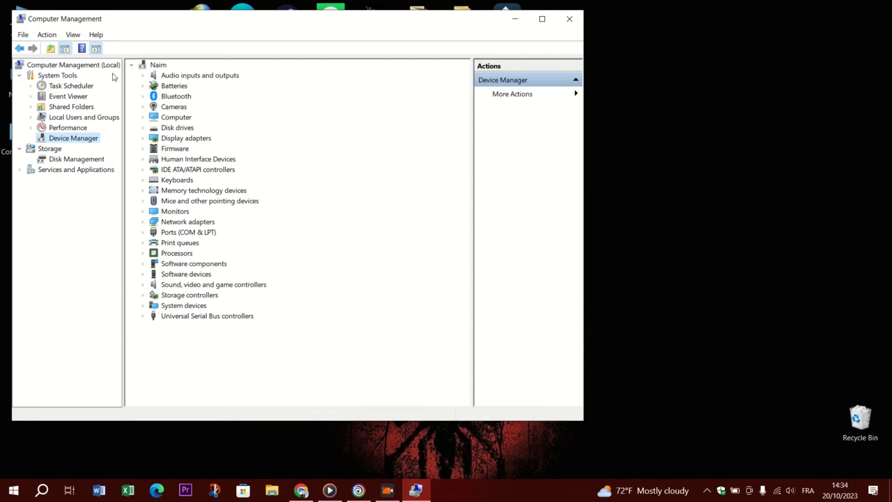
{"action": "left_click", "coordinate": [142, 222]}
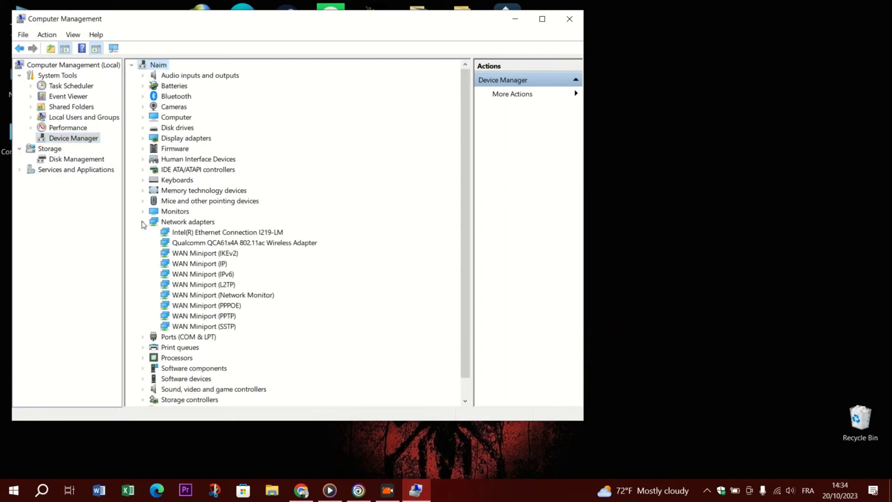
{"action": "right_click", "coordinate": [208, 232]}
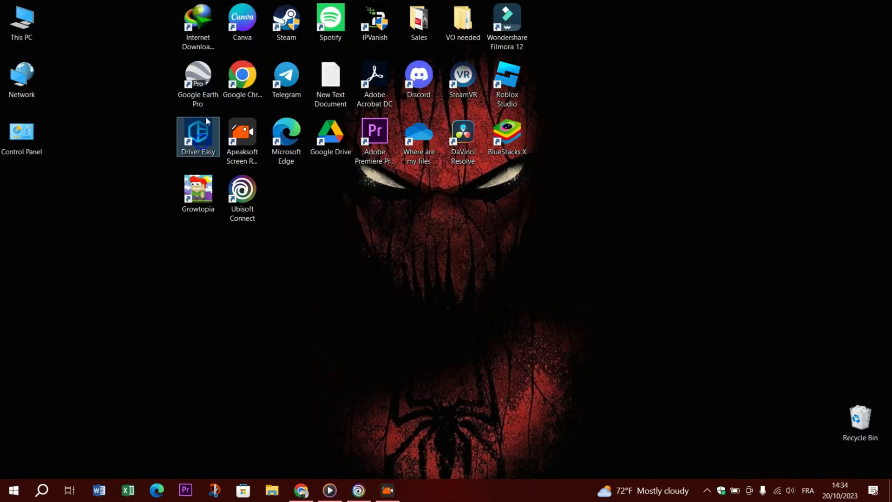
{"action": "mouse_move", "coordinate": [179, 148]}
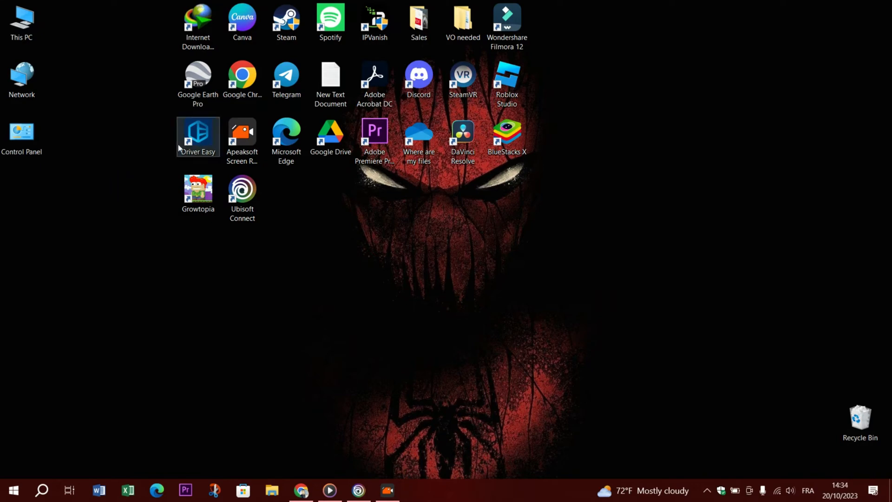
Launch Driver Easy from the desktop and start a new driver scan.
{"action": "double_click", "coordinate": [198, 132]}
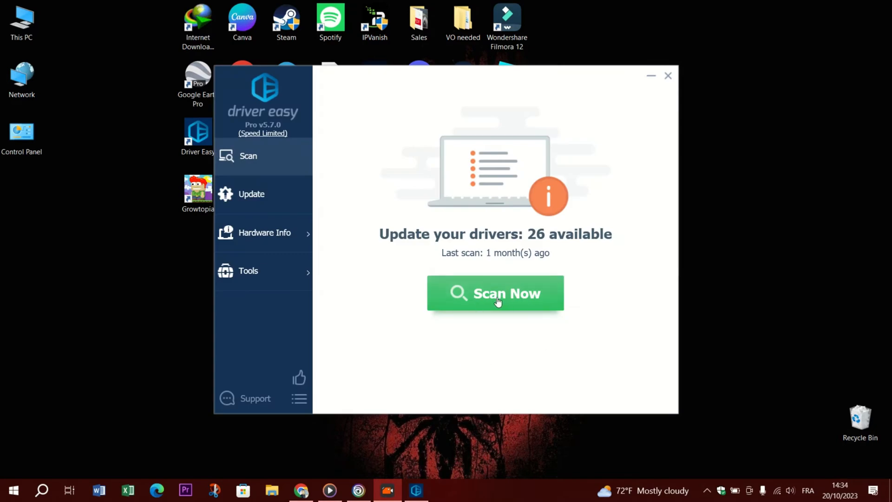
{"action": "left_click", "coordinate": [496, 294]}
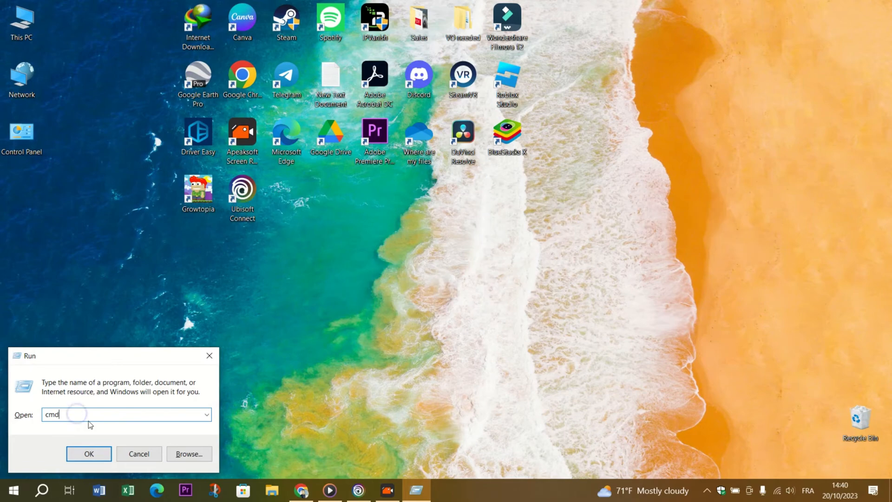
Launch cmd from the Run dialog as administrator.
{"action": "left_click", "coordinate": [88, 453]}
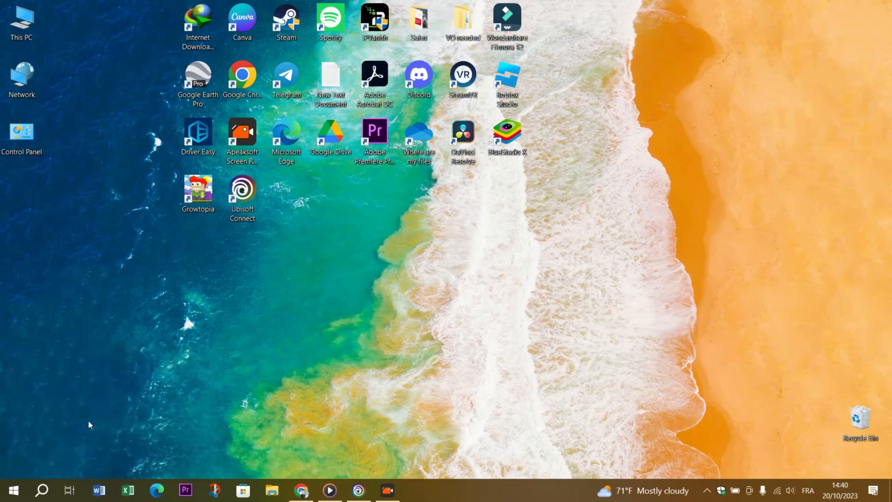
{"action": "key", "text": "win+r"}
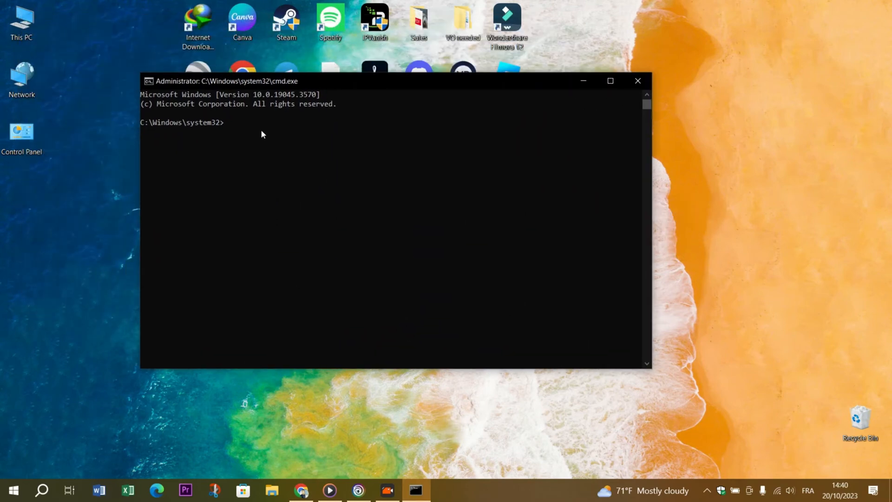
Run 'netsh int ip reset', then close the console after the restart-required notice.
{"action": "type", "text": "reset ip"}
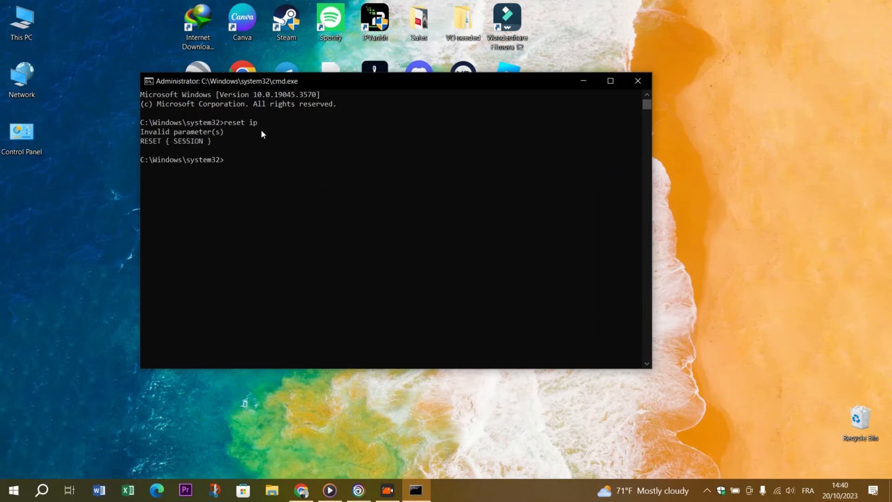
{"action": "type", "text": "renew ip"}
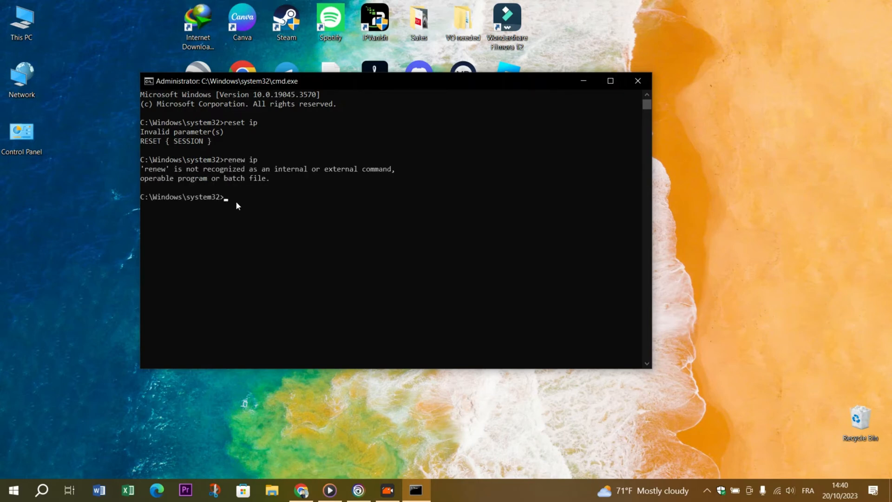
{"action": "mouse_move", "coordinate": [287, 200]}
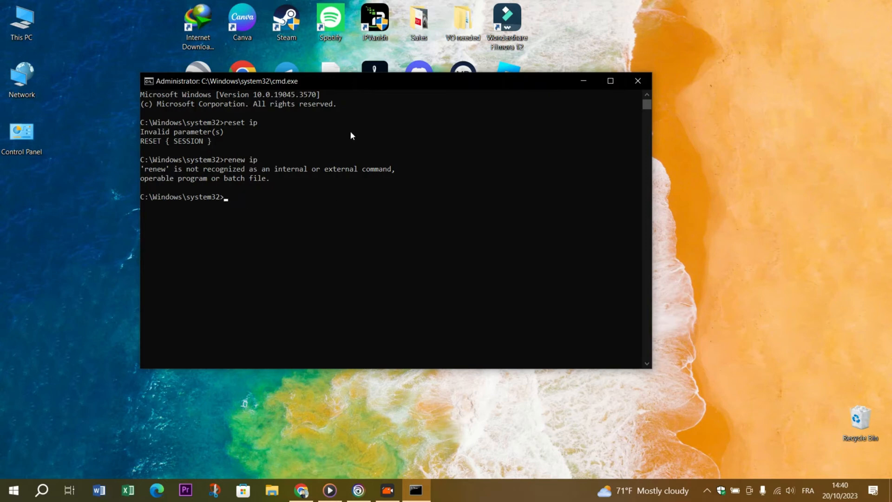
{"action": "type", "text": "n"}
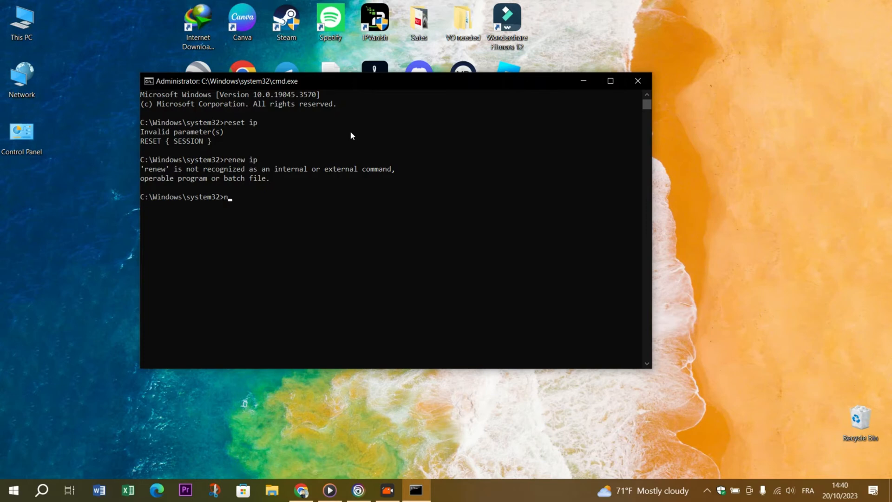
{"action": "type", "text": "etsh in"}
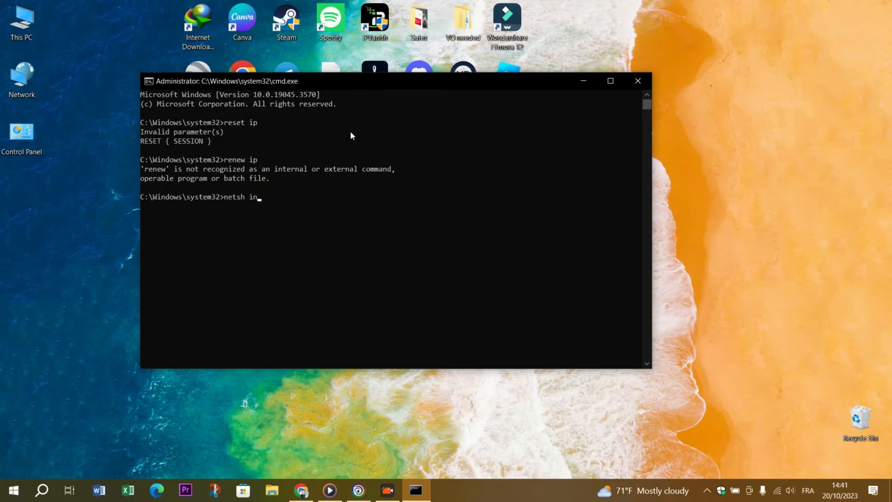
{"action": "type", "text": "t"}
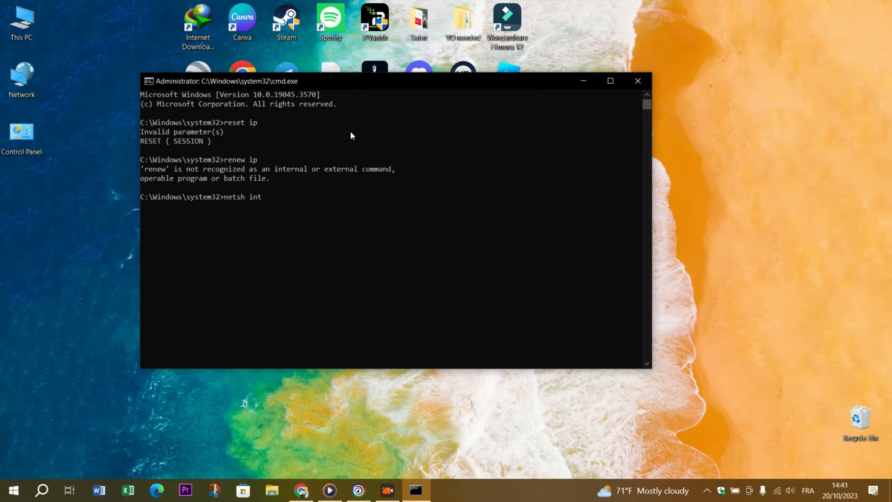
{"action": "type", "text": "i"}
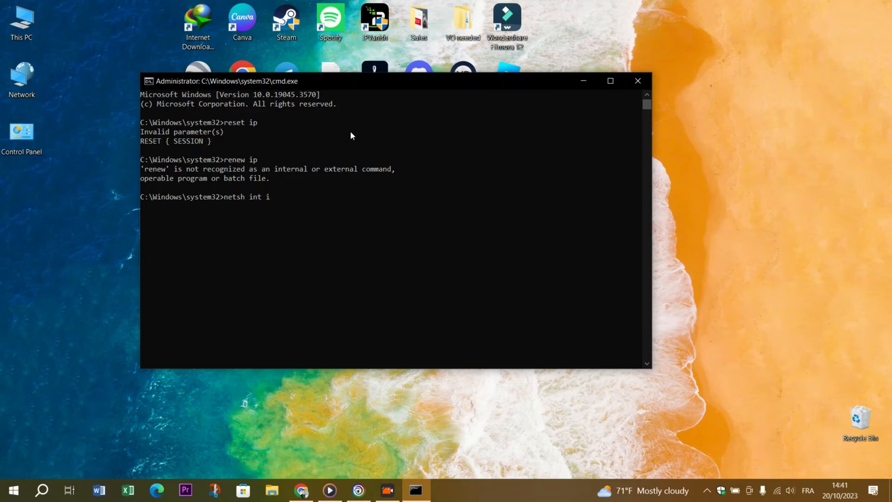
{"action": "type", "text": "p rese"}
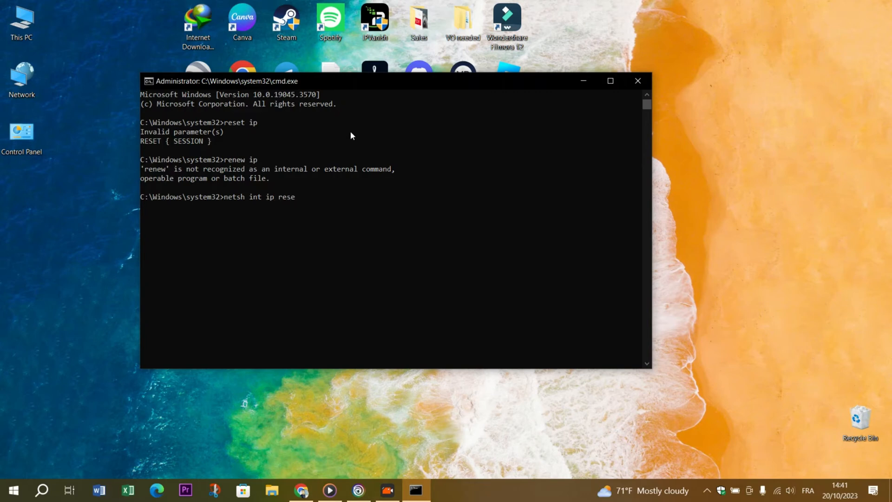
{"action": "key", "text": "Enter"}
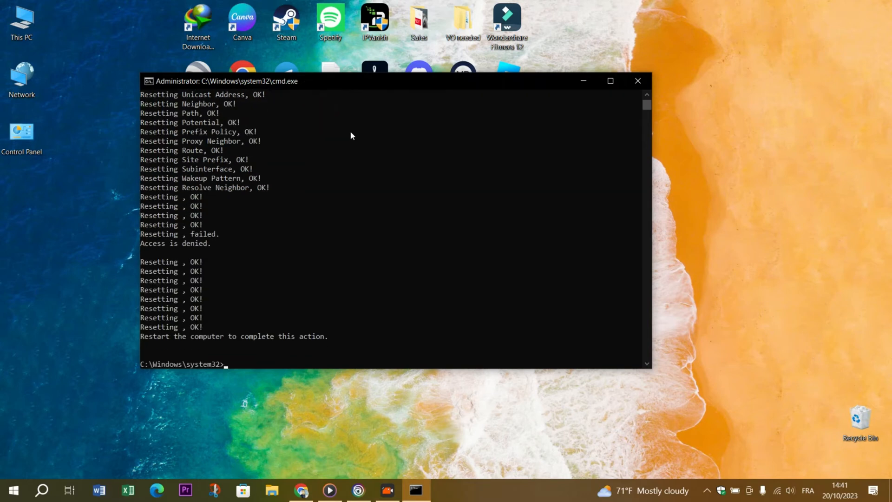
{"action": "mouse_move", "coordinate": [571, 95]}
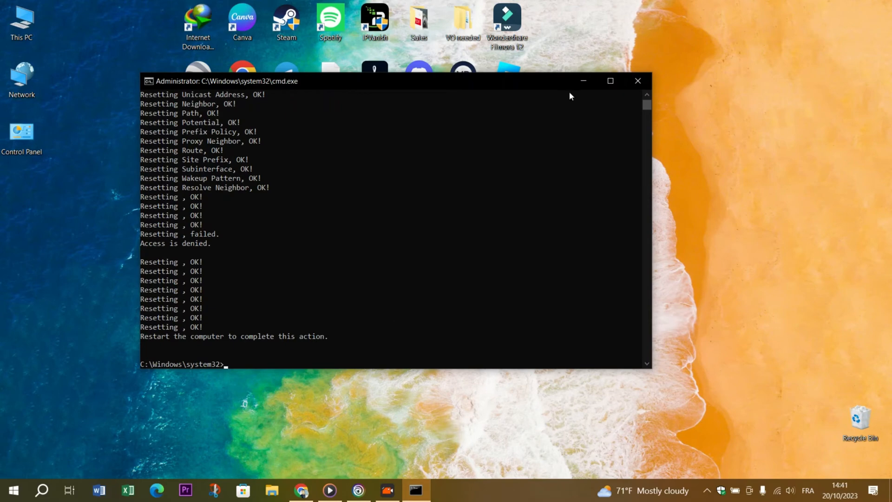
{"action": "left_click", "coordinate": [638, 80]}
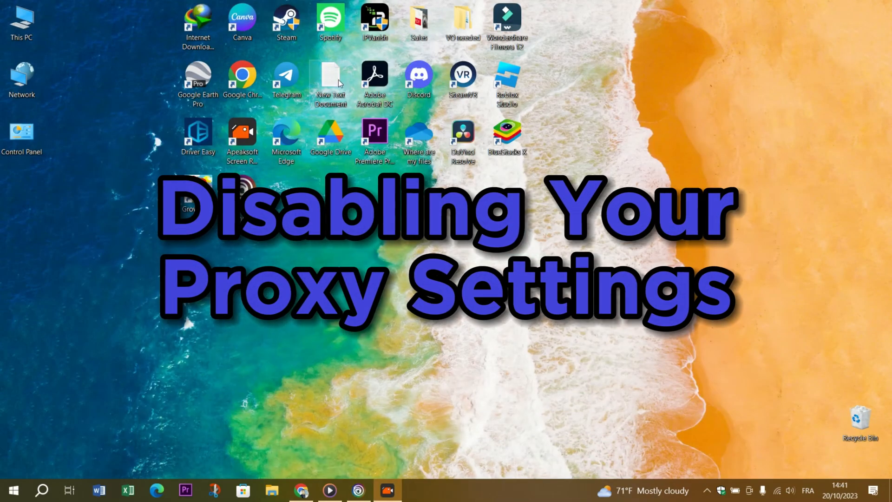
Search for Control Panel, open Network and Internet, and confirm the manual proxy is off.
{"action": "left_click", "coordinate": [356, 490]}
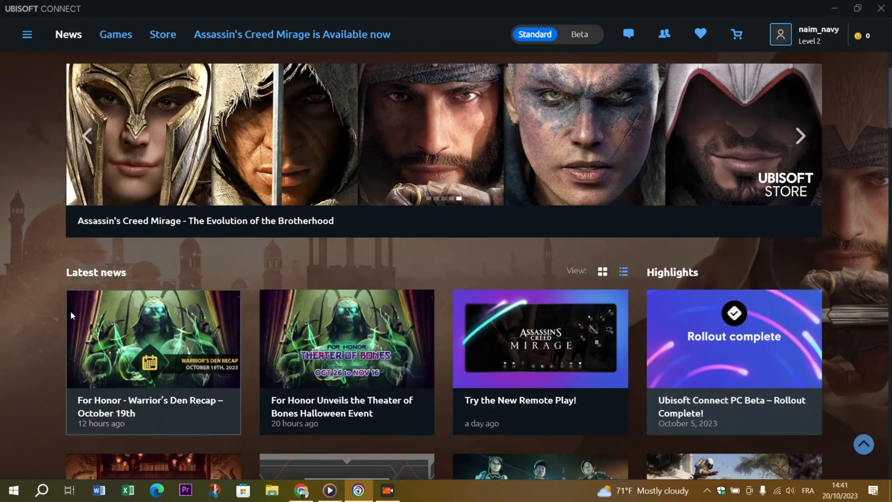
{"action": "scroll", "scroll_direction": "down", "scroll_amount": 3}
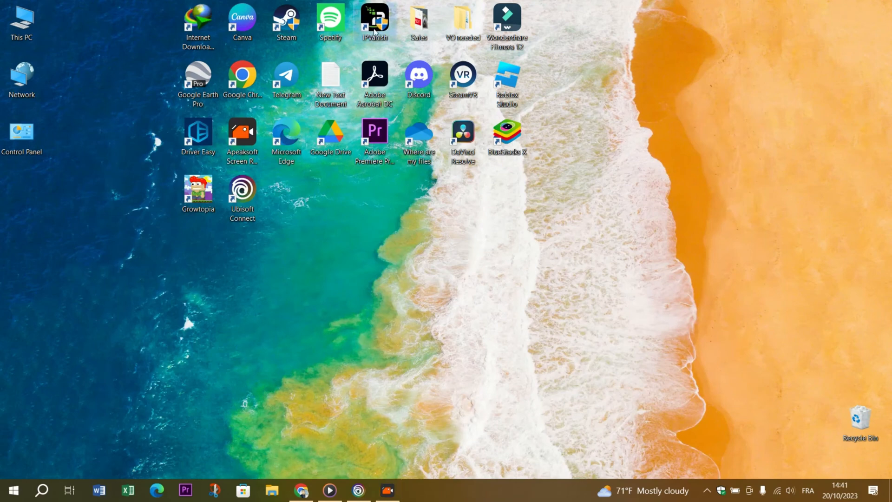
{"action": "mouse_move", "coordinate": [253, 334]}
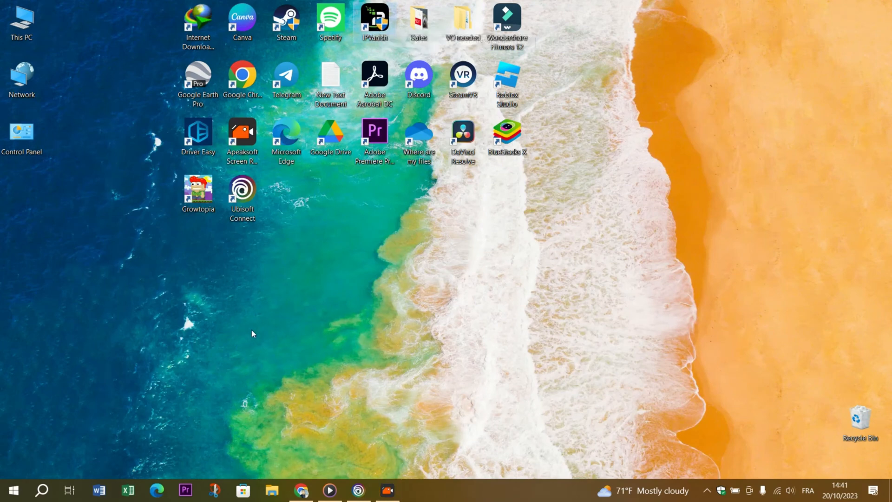
{"action": "left_click", "coordinate": [44, 489]}
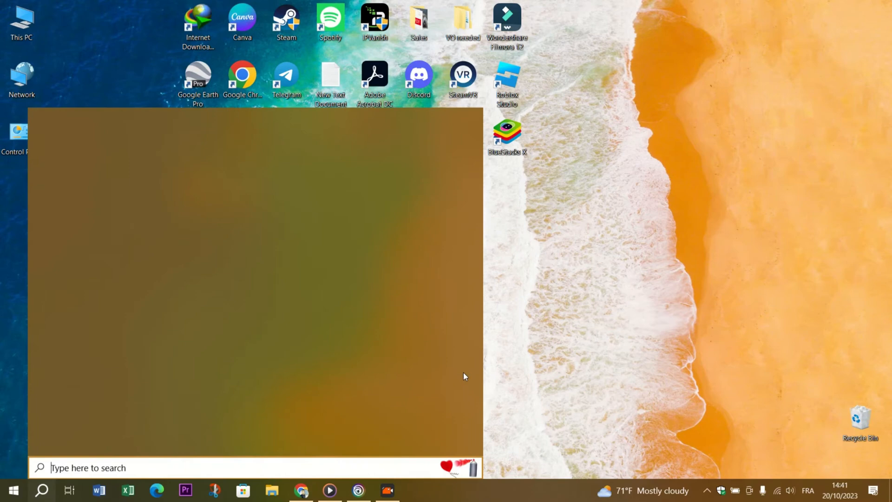
{"action": "type", "text": "control"}
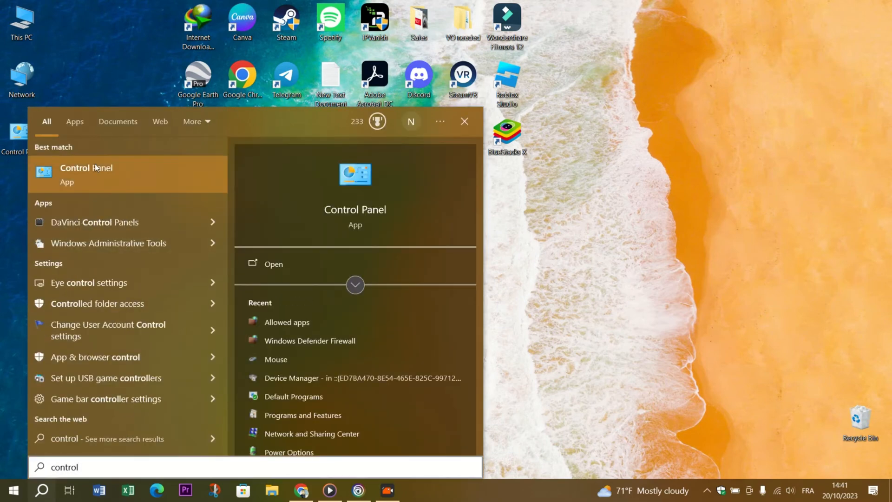
{"action": "left_click", "coordinate": [86, 174]}
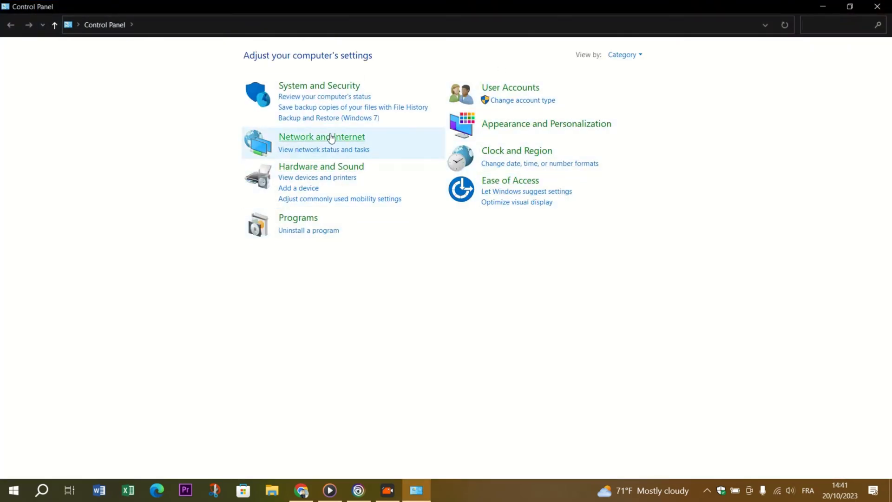
{"action": "left_click", "coordinate": [322, 137]}
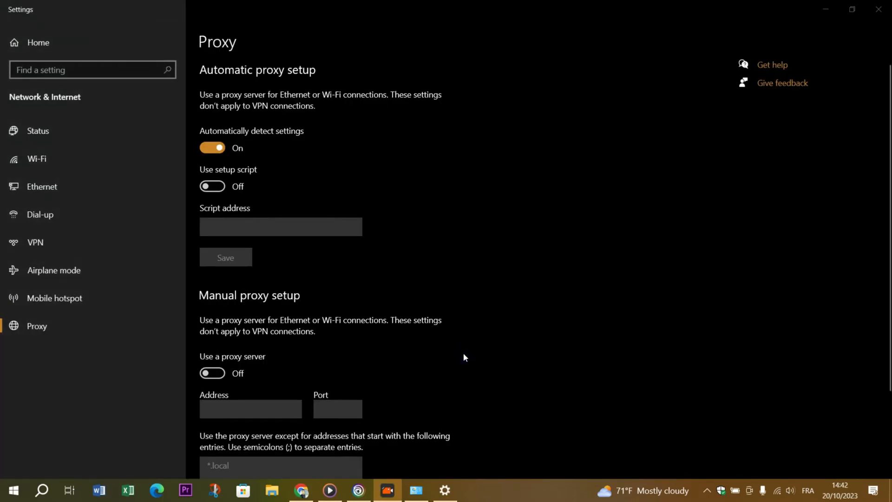
{"action": "mouse_move", "coordinate": [166, 187]}
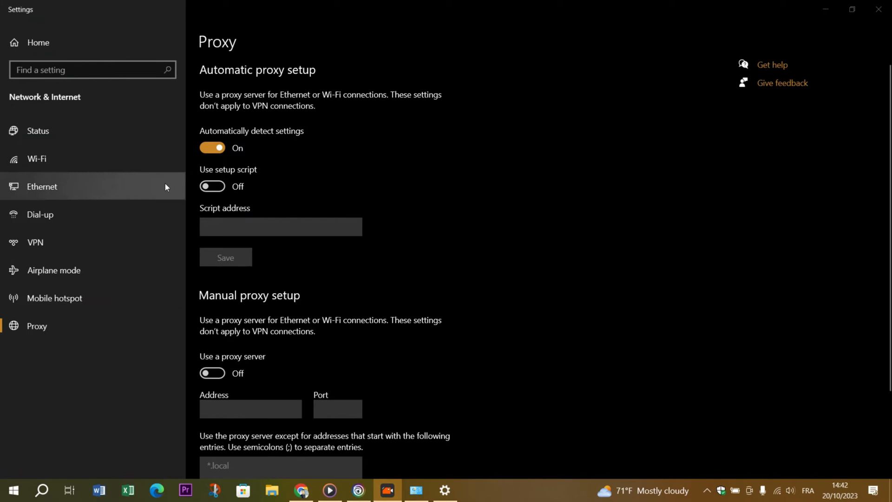
{"action": "scroll", "scroll_direction": "down", "scroll_amount": 3}
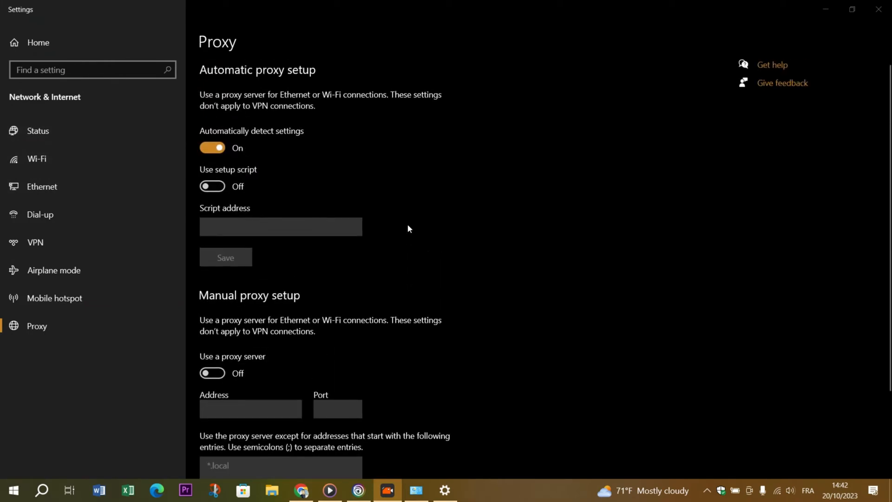
{"action": "mouse_move", "coordinate": [878, 9]}
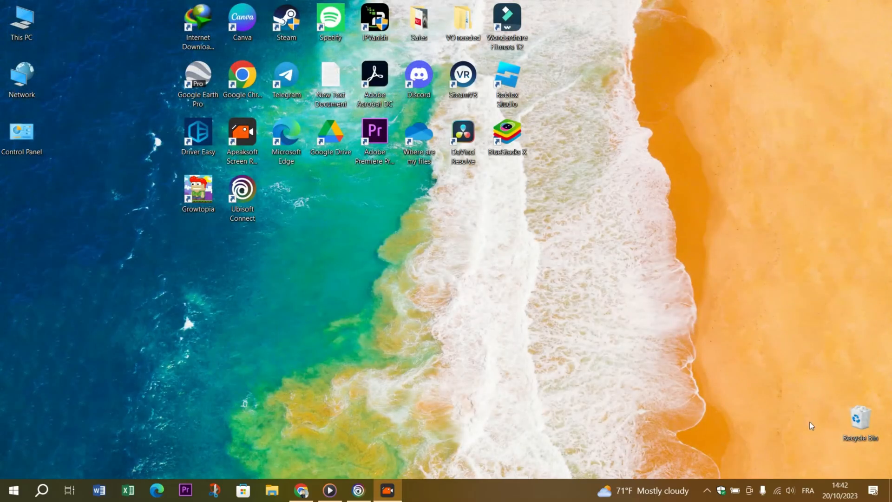
{"action": "mouse_move", "coordinate": [769, 469]}
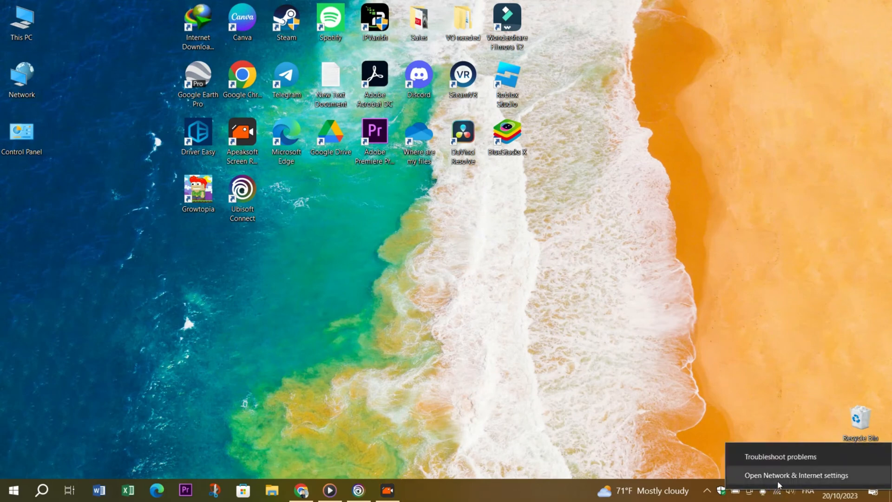
Open Network Connections from the tray icon and select the Wi-Fi 2 adapter.
{"action": "left_click", "coordinate": [798, 475]}
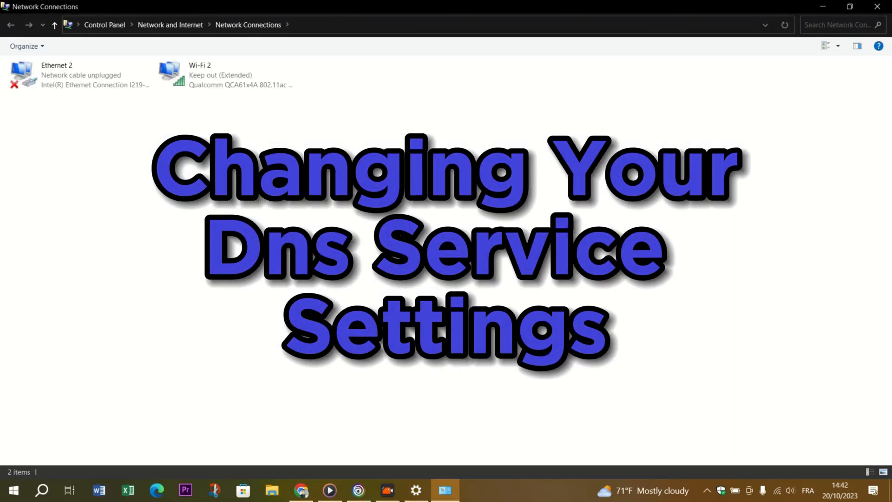
{"action": "left_click", "coordinate": [213, 74]}
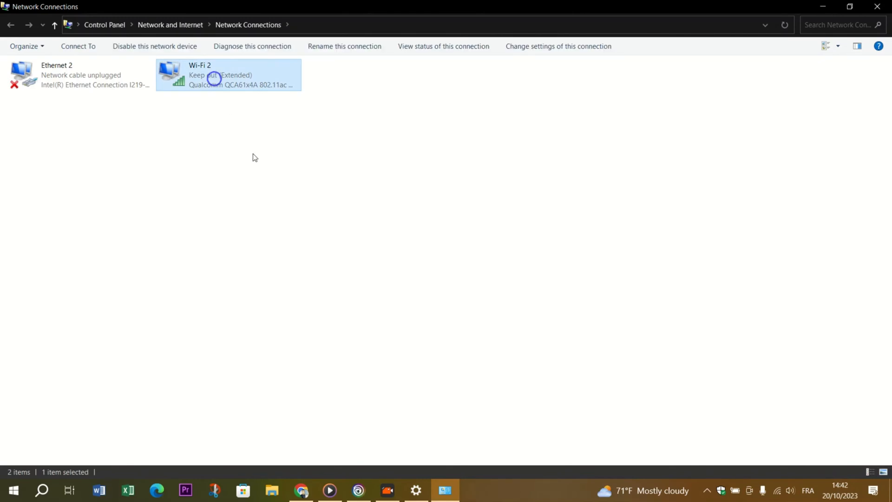
Enter DNS 1.1.1.1 and 1.0.0.1 in Wi-Fi 2's IPv4 properties, then close its dialogs.
{"action": "double_click", "coordinate": [214, 75]}
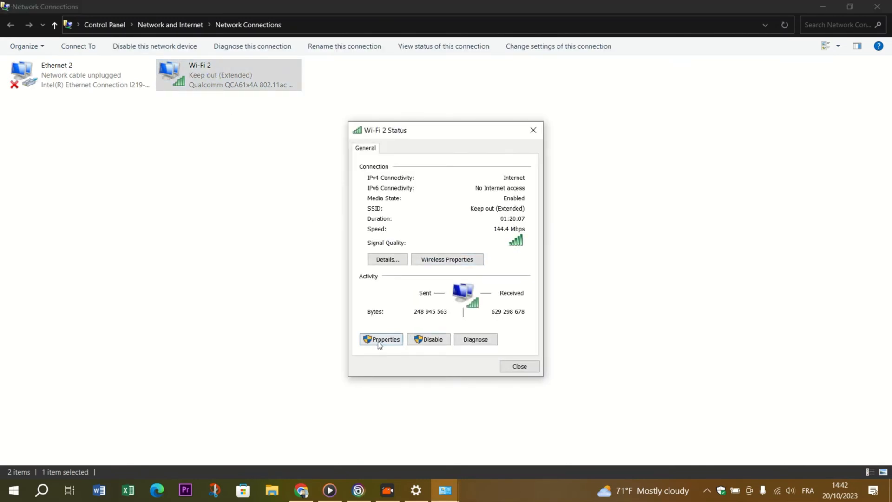
{"action": "left_click", "coordinate": [381, 339]}
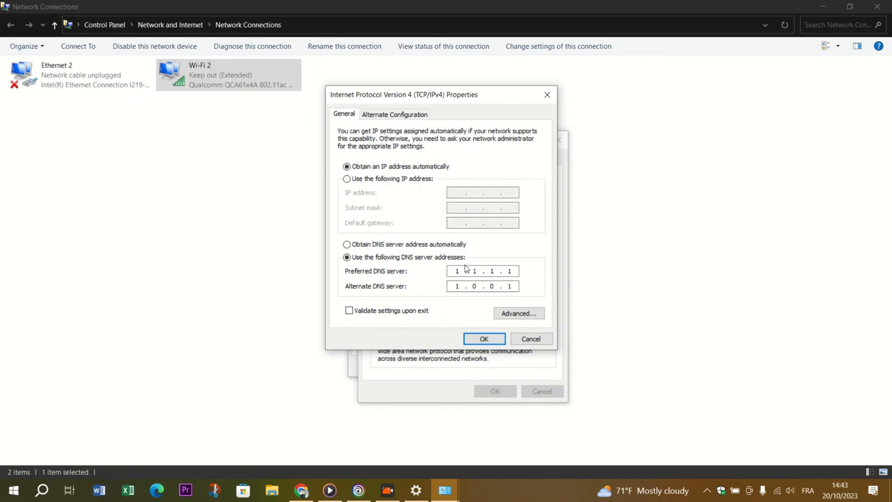
{"action": "left_click", "coordinate": [457, 271]}
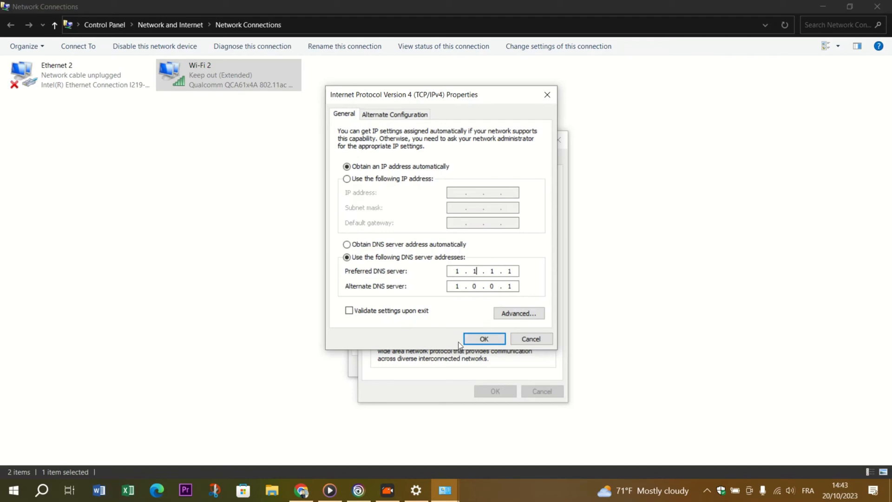
{"action": "left_click", "coordinate": [484, 338]}
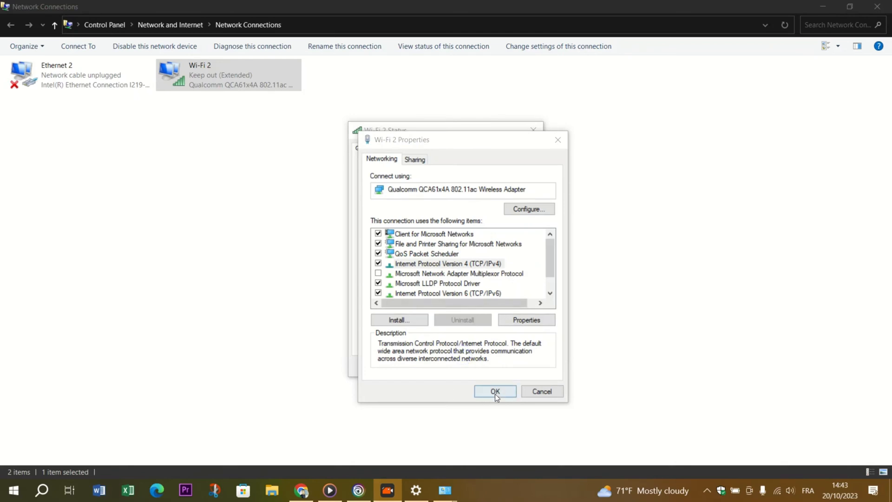
{"action": "left_click", "coordinate": [495, 391]}
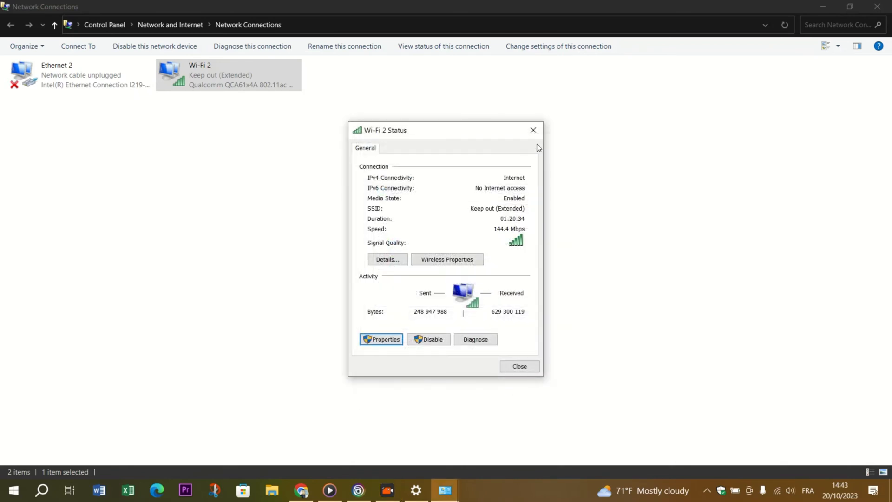
{"action": "left_click", "coordinate": [520, 367]}
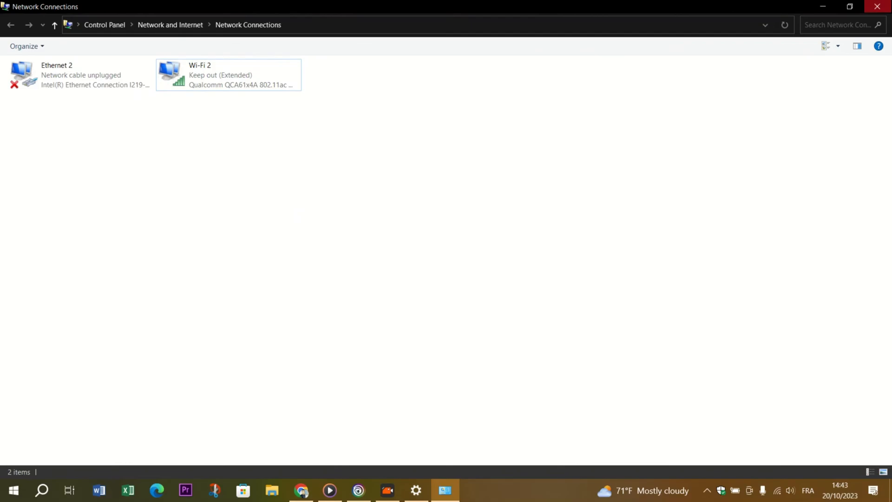
Close the Network Connections window.
{"action": "left_click", "coordinate": [878, 5]}
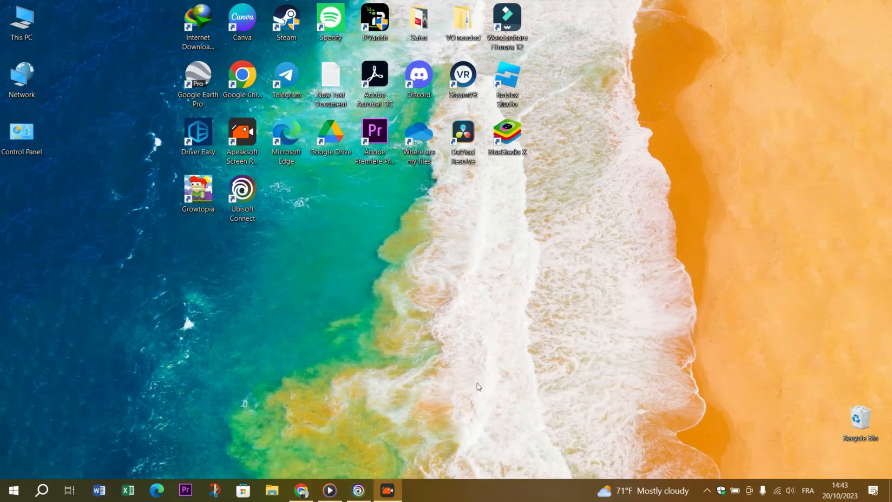
{"action": "mouse_move", "coordinate": [436, 361]}
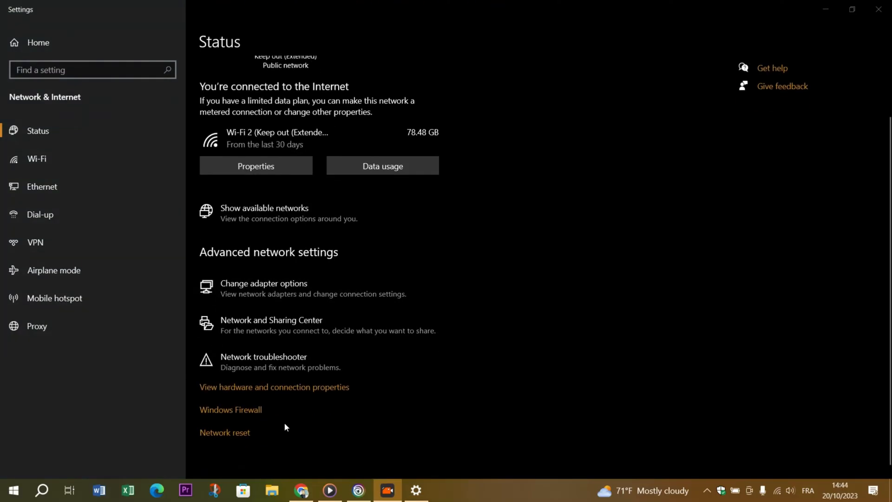
Open the Network reset page from the bottom of the Network Status settings.
{"action": "left_click", "coordinate": [224, 433]}
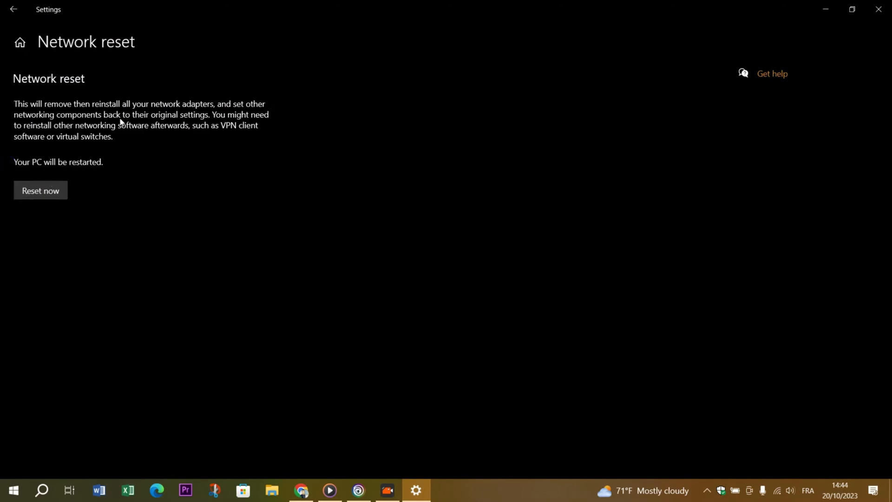
{"action": "mouse_move", "coordinate": [522, 233]}
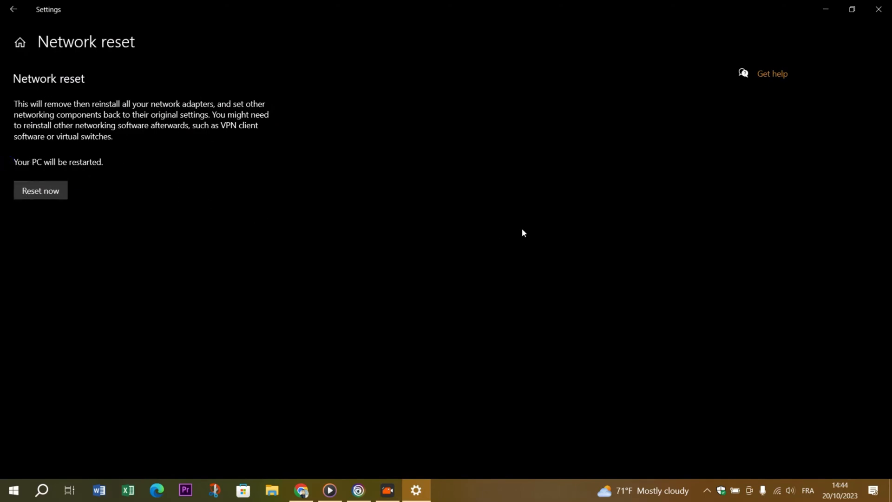
{"action": "mouse_move", "coordinate": [592, 268]}
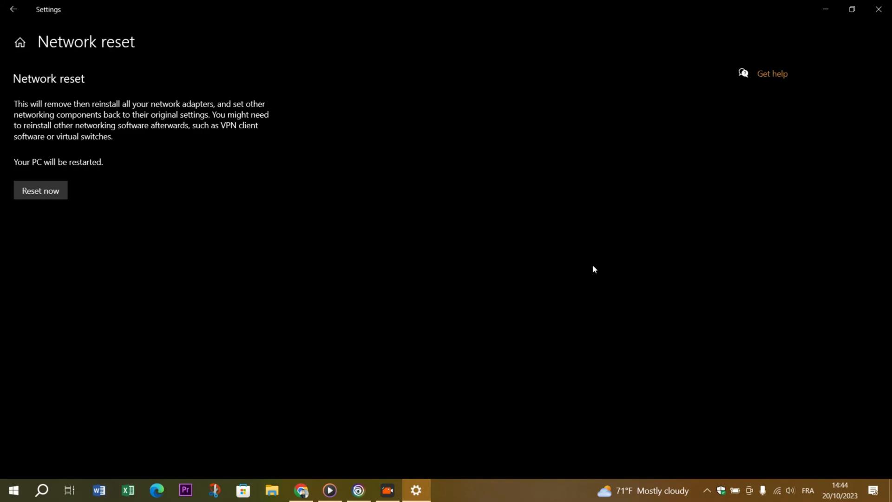
{"action": "mouse_move", "coordinate": [467, 332]}
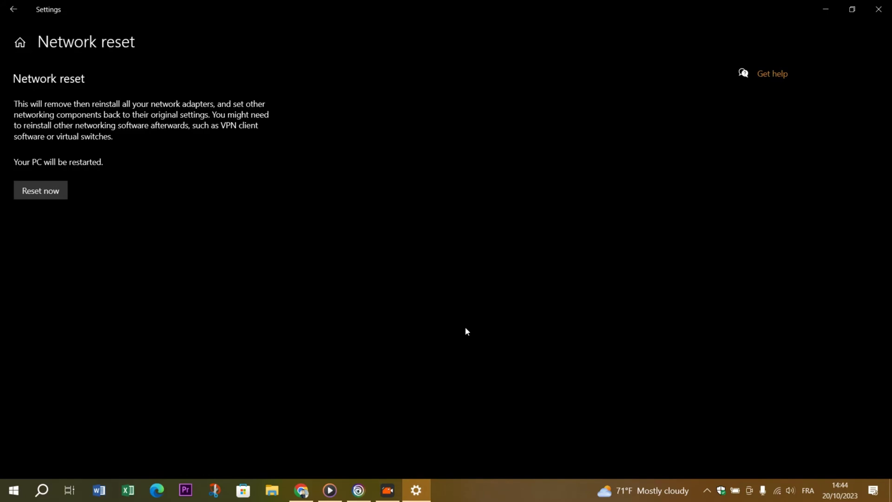
{"action": "mouse_move", "coordinate": [467, 357]}
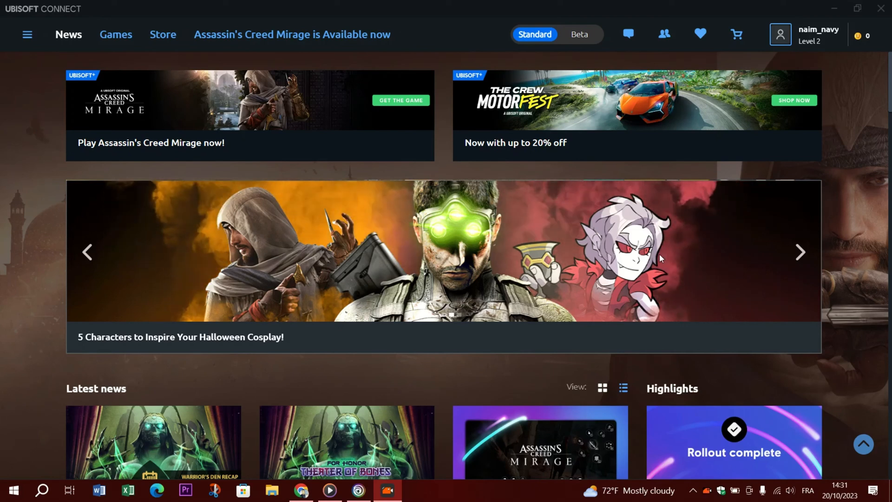
{"action": "mouse_move", "coordinate": [417, 456]}
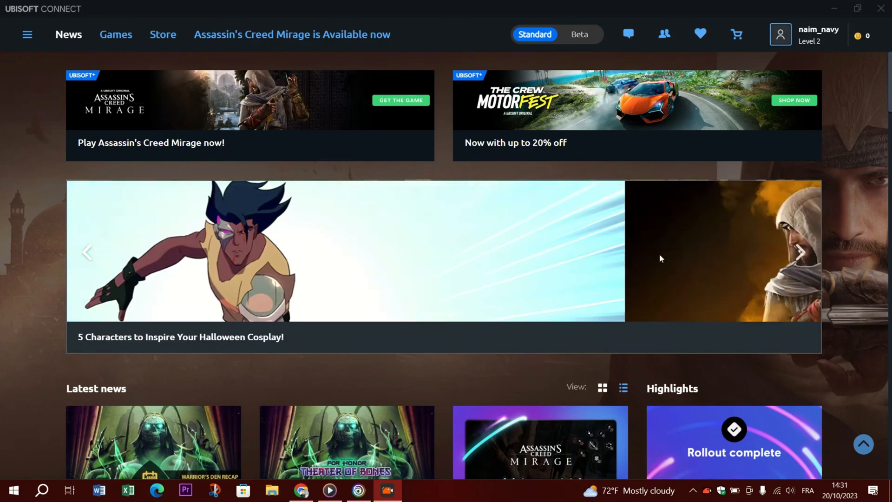
Browse the featured banners on the Ubisoft Connect News page to confirm content loads.
{"action": "left_click", "coordinate": [801, 253]}
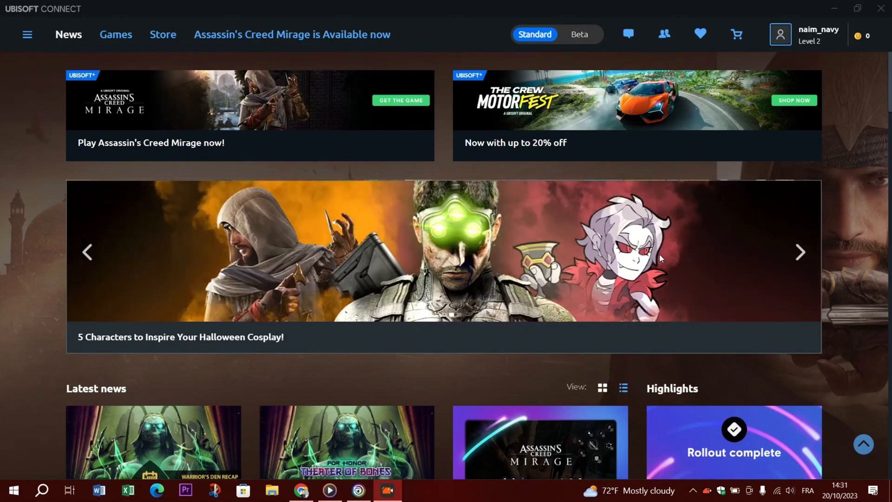